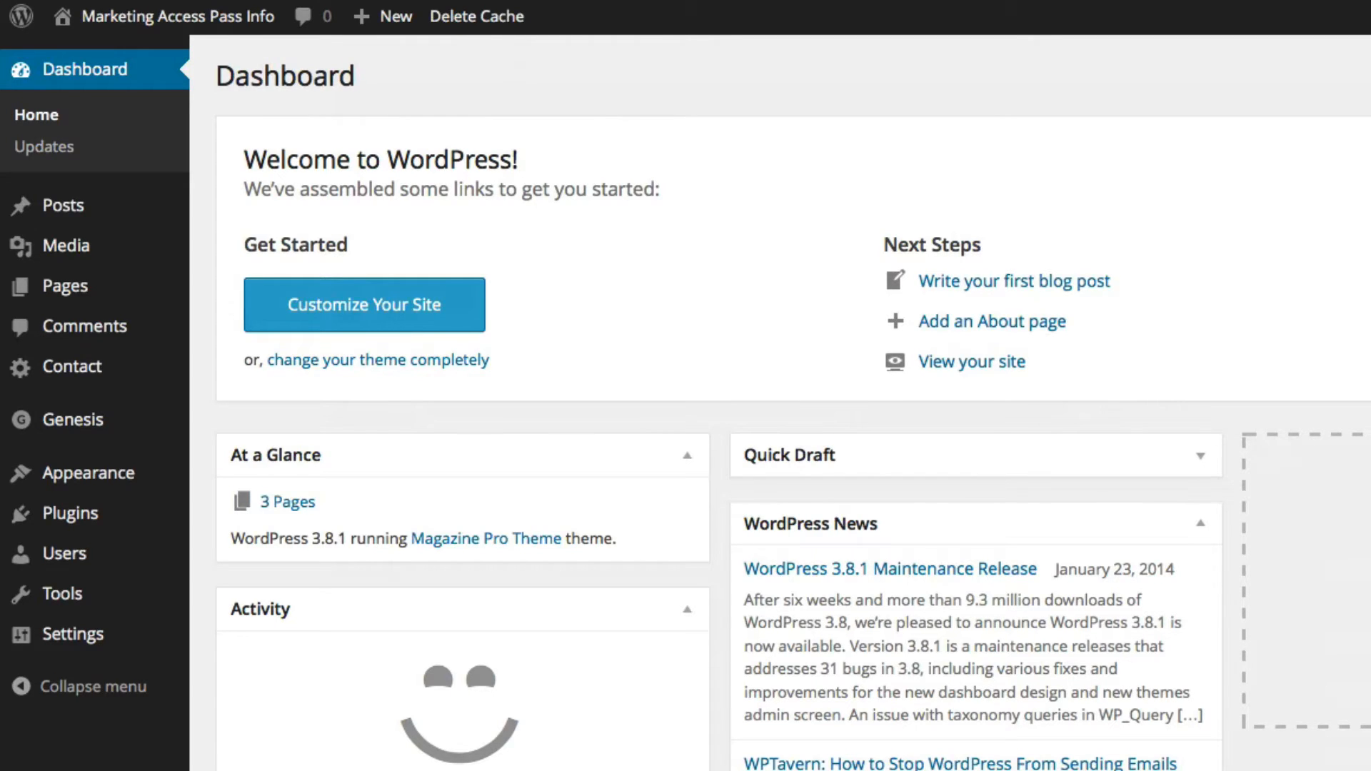
mouse_move(601, 681)
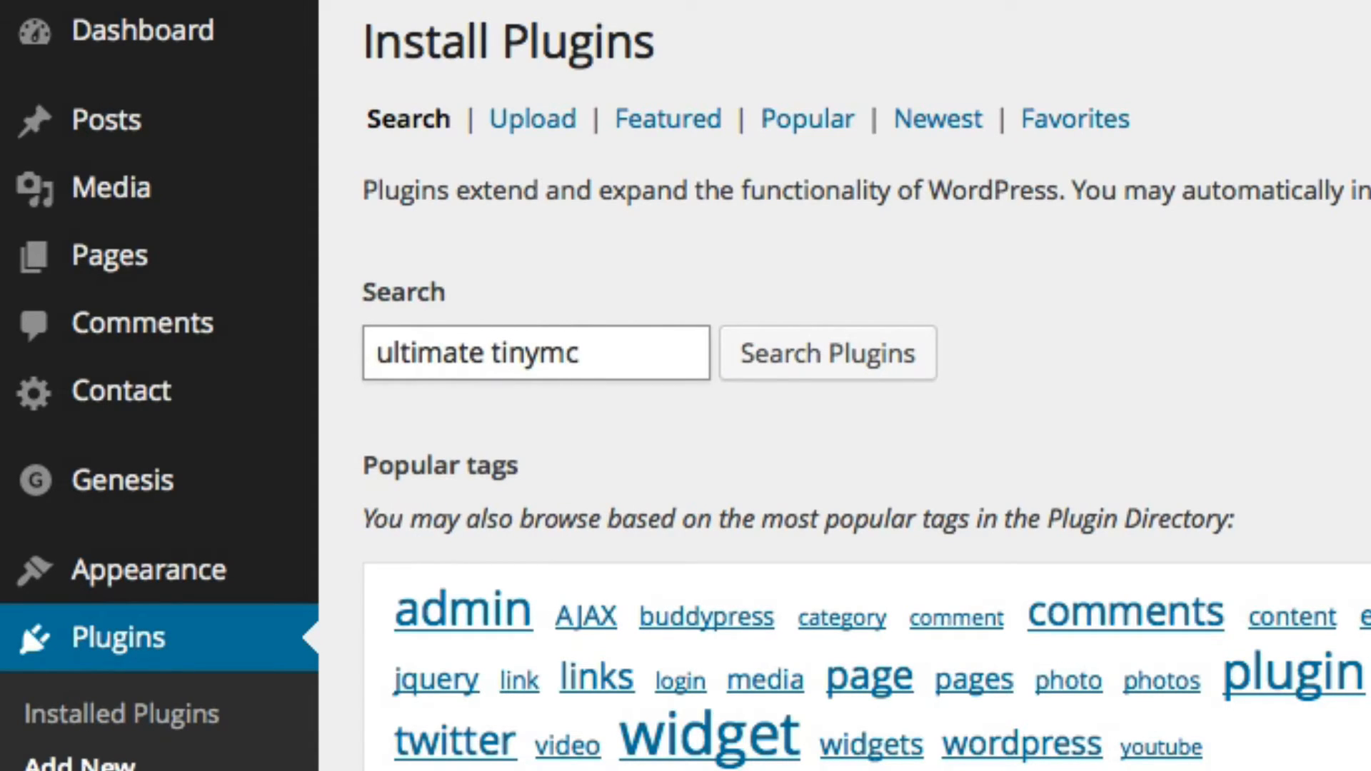
Search the plugin installer for 'ultimate tinymce'.
text(e)
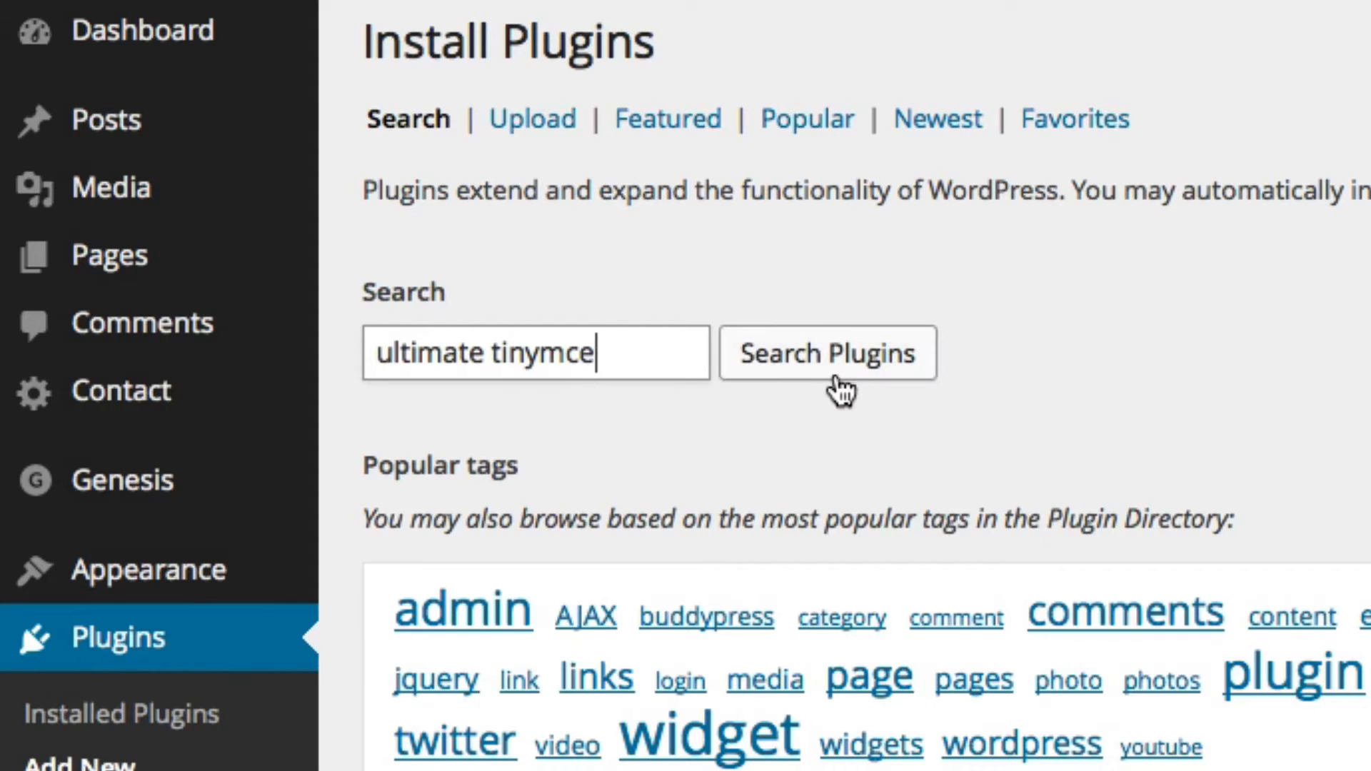
click(826, 352)
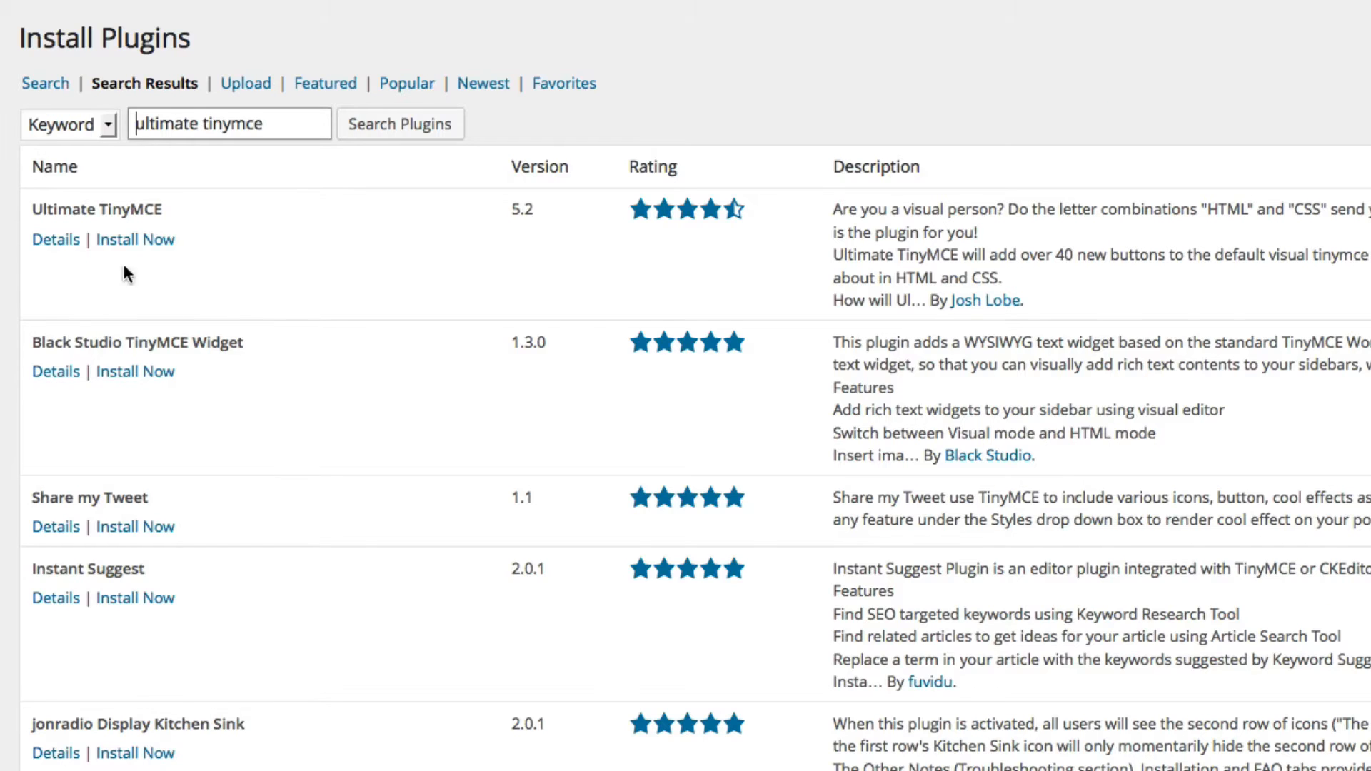
mouse_move(135, 238)
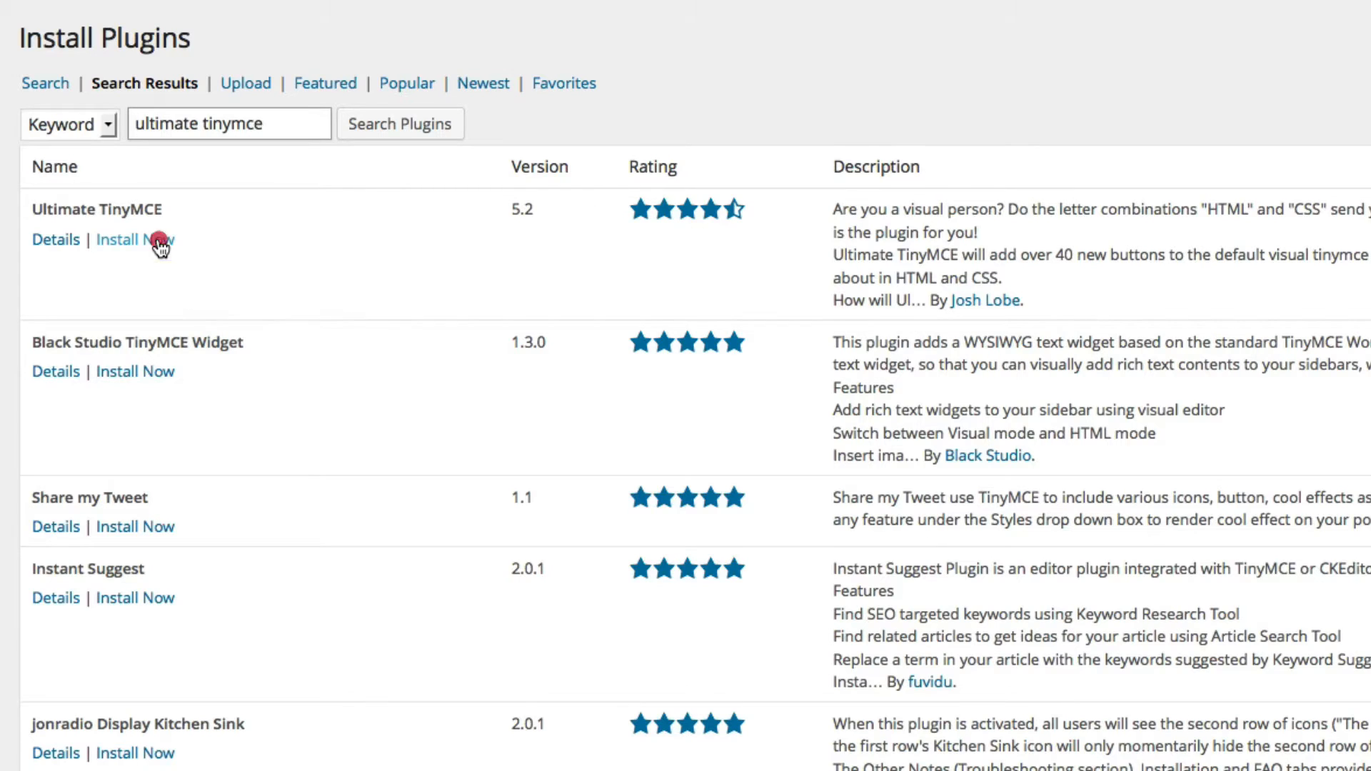
Install and activate Ultimate TinyMCE 5.2, then close the what's-new tour pop-up.
click(135, 238)
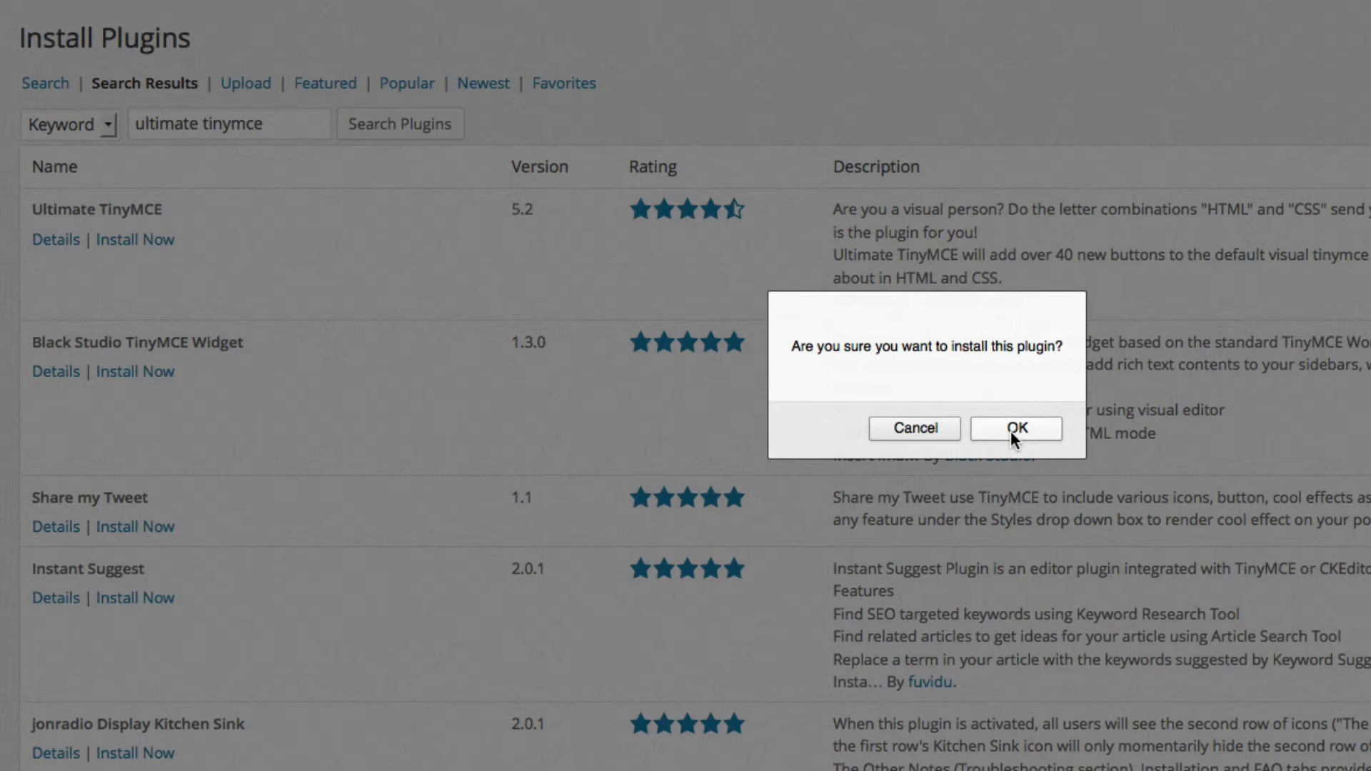
click(1014, 428)
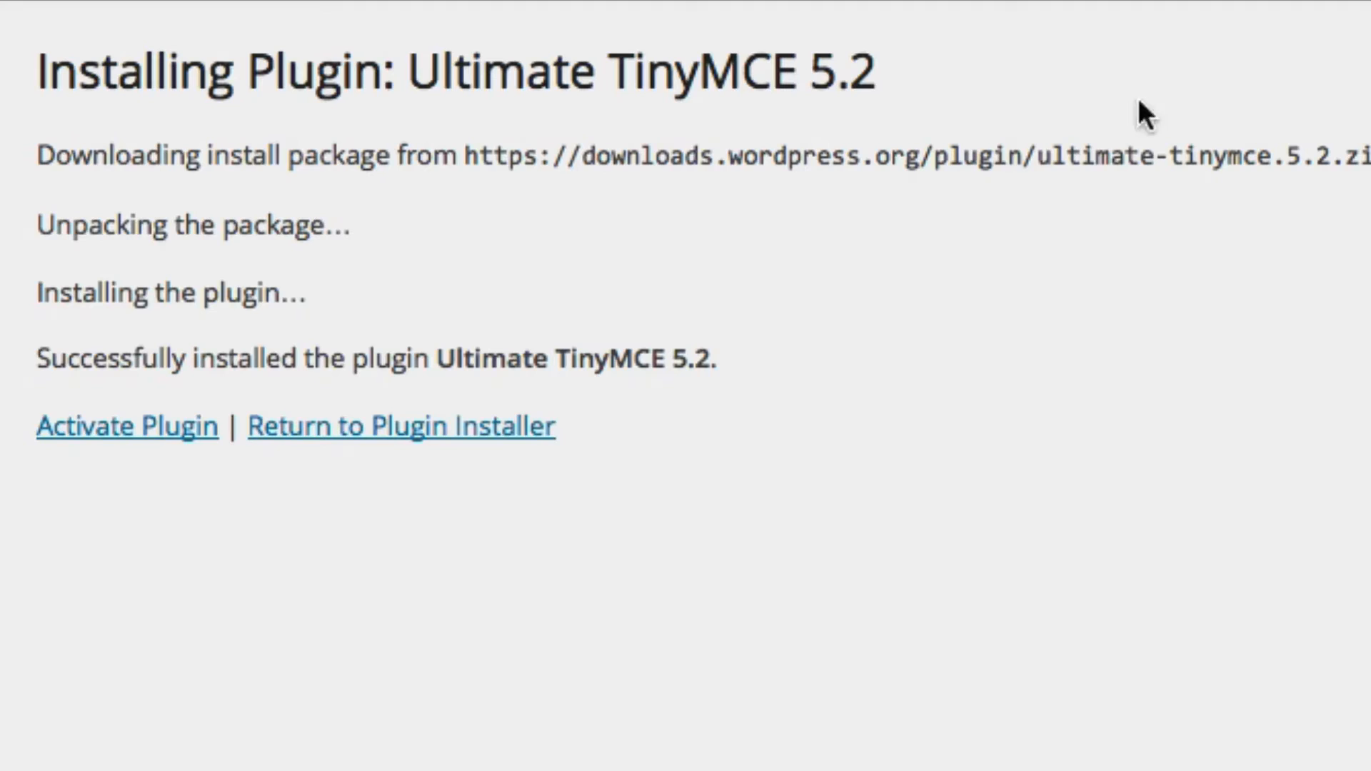
mouse_move(128, 426)
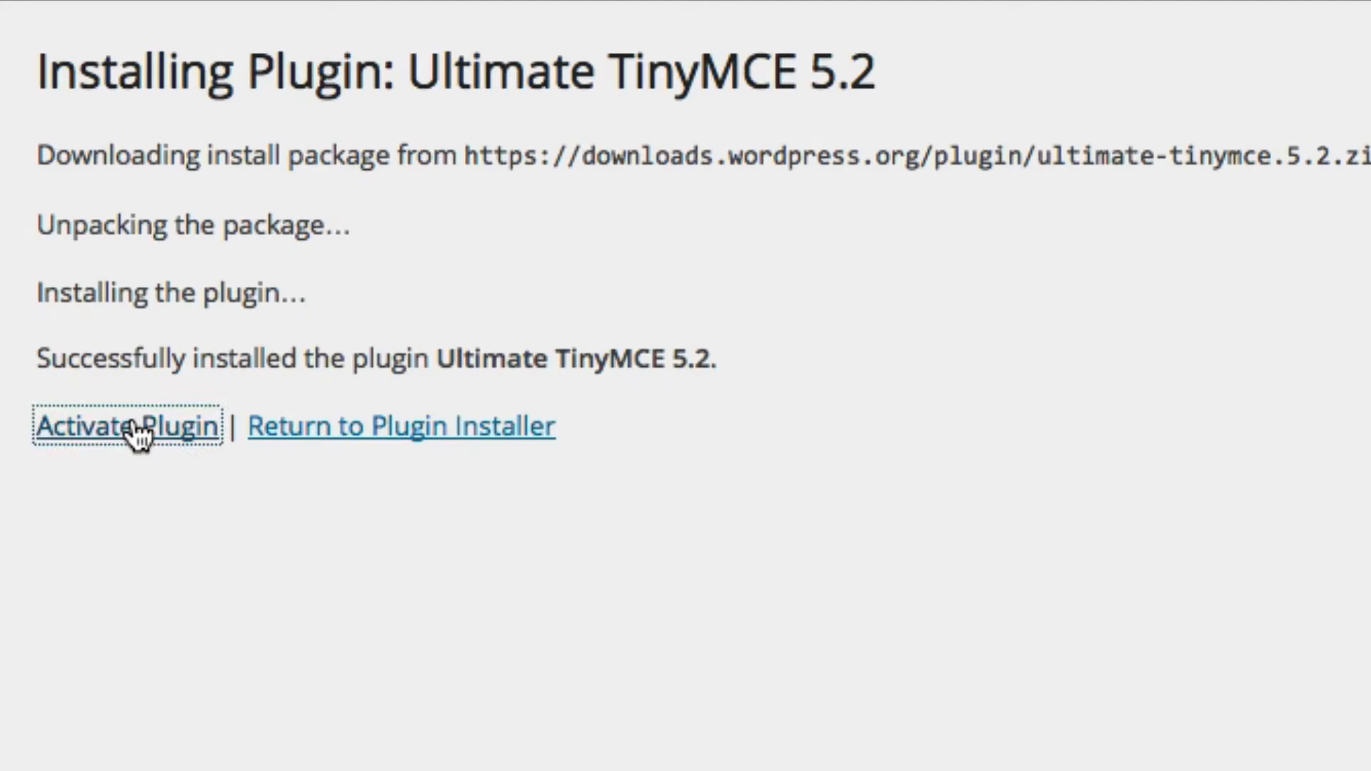
click(129, 427)
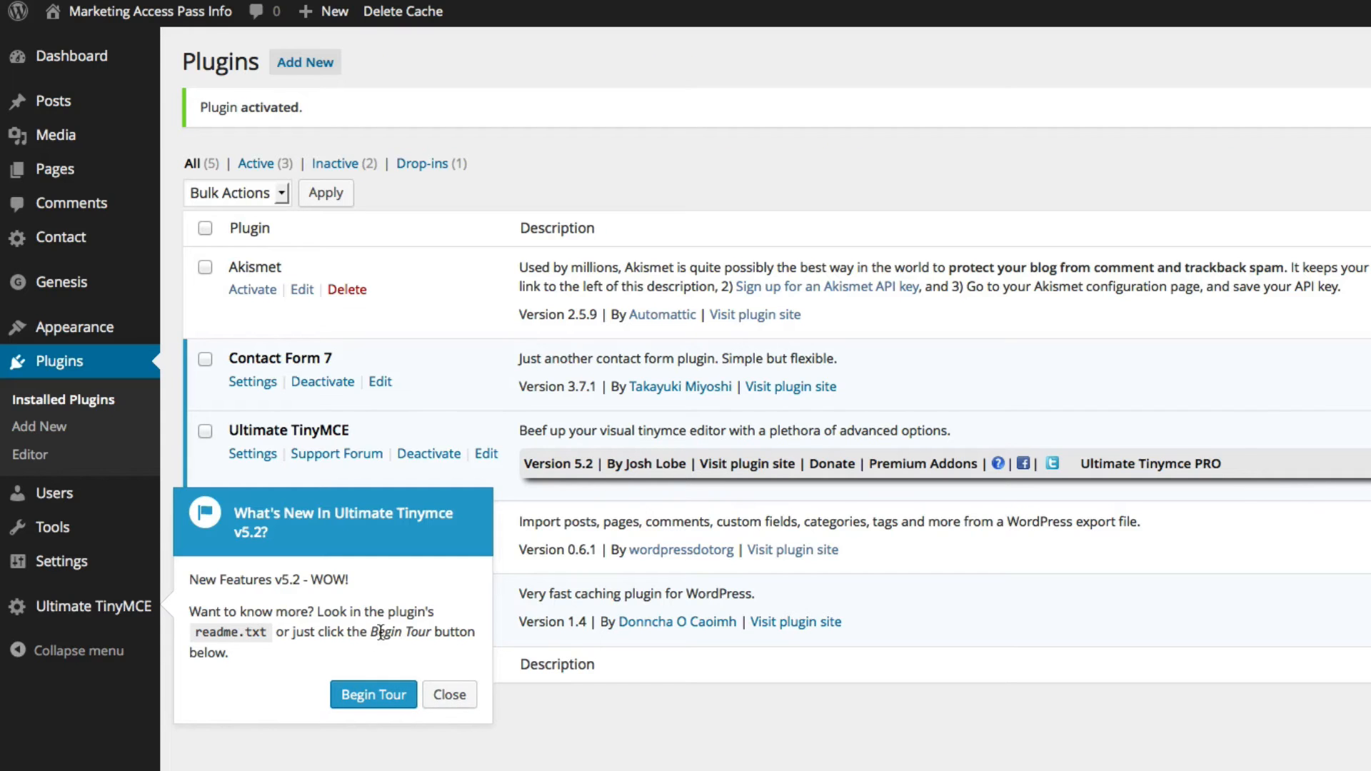
mouse_move(417, 681)
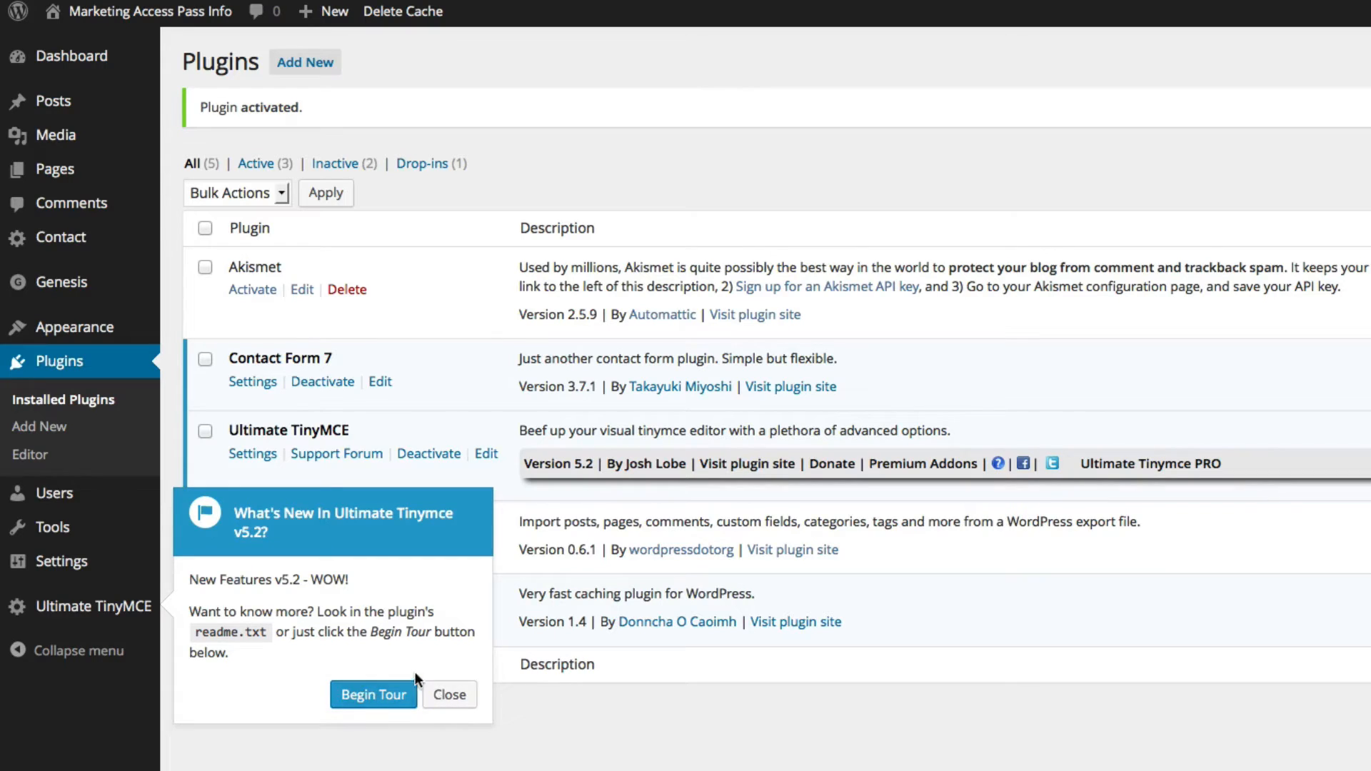
mouse_move(448, 694)
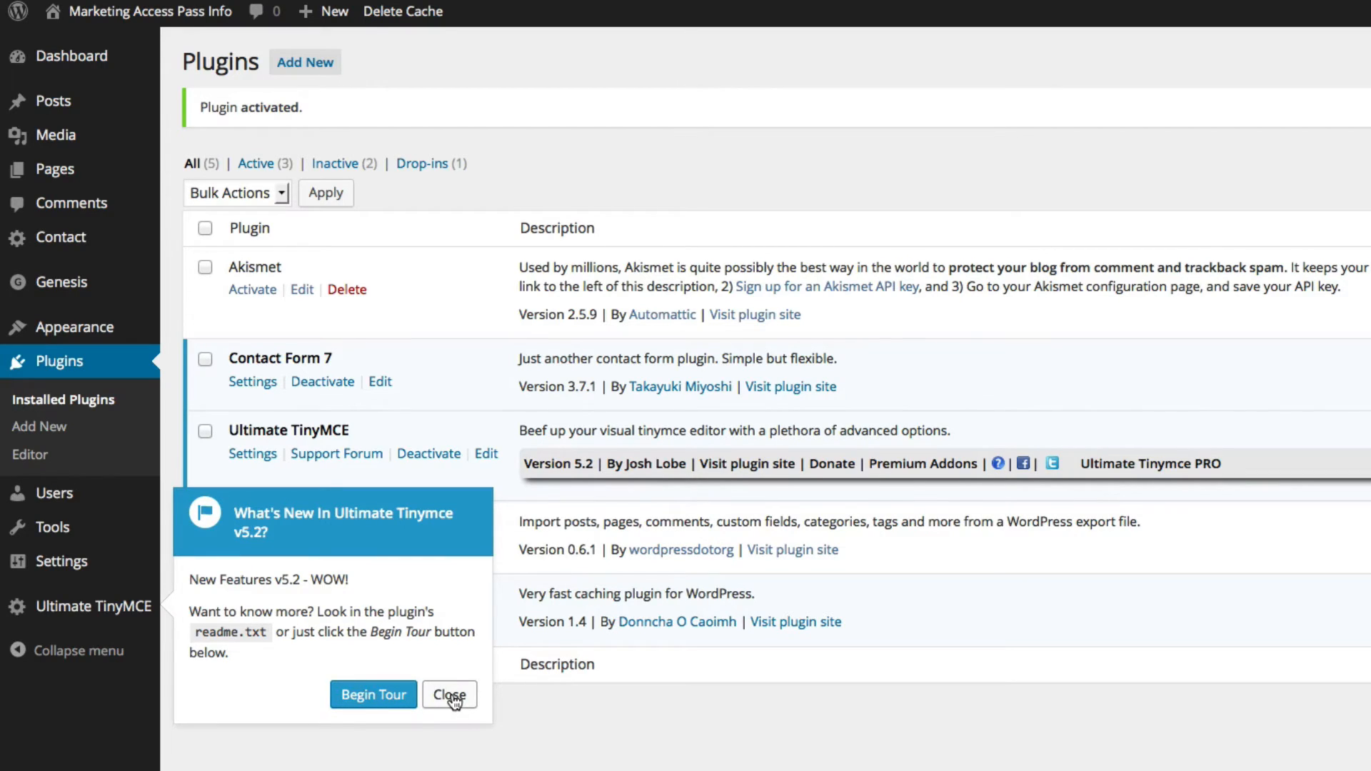
click(449, 694)
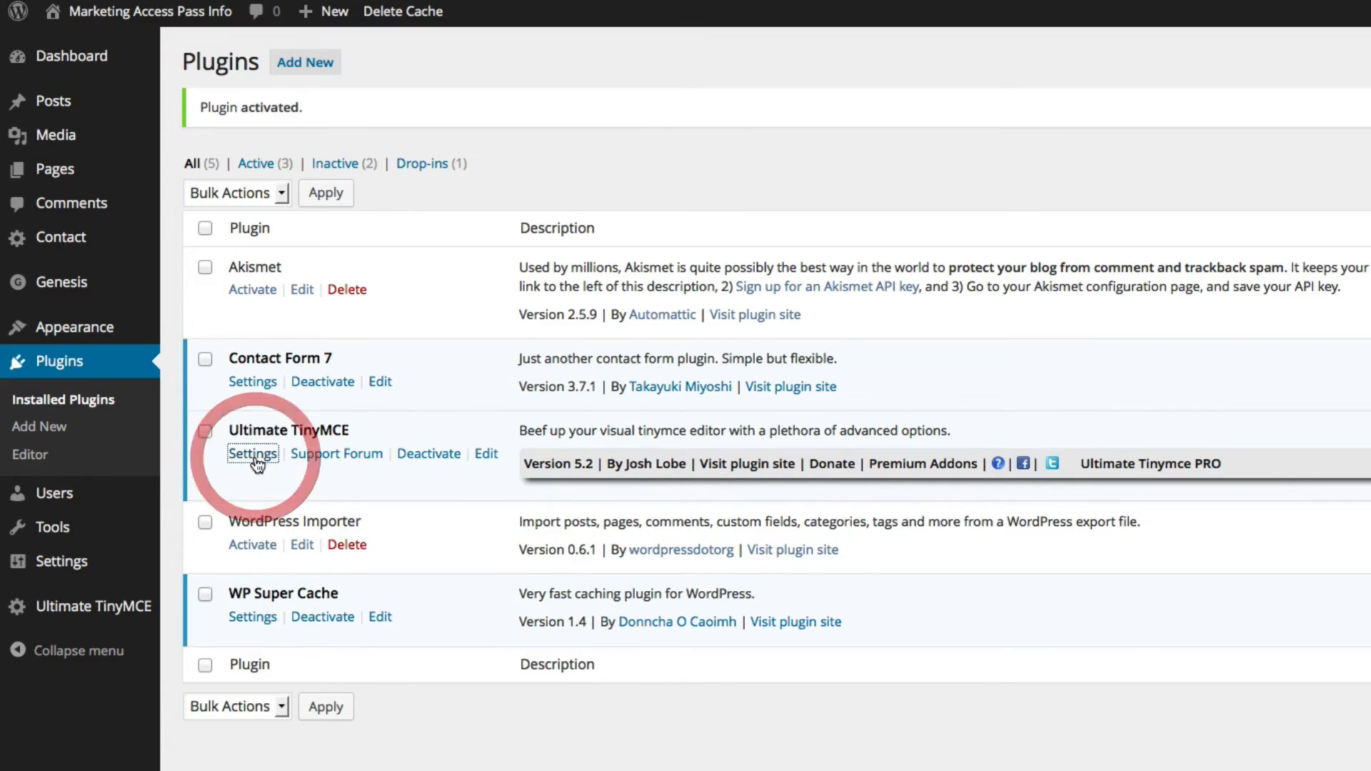
Open Ultimate TinyMCE settings and scroll through the unchecked Buttons Options.
click(252, 455)
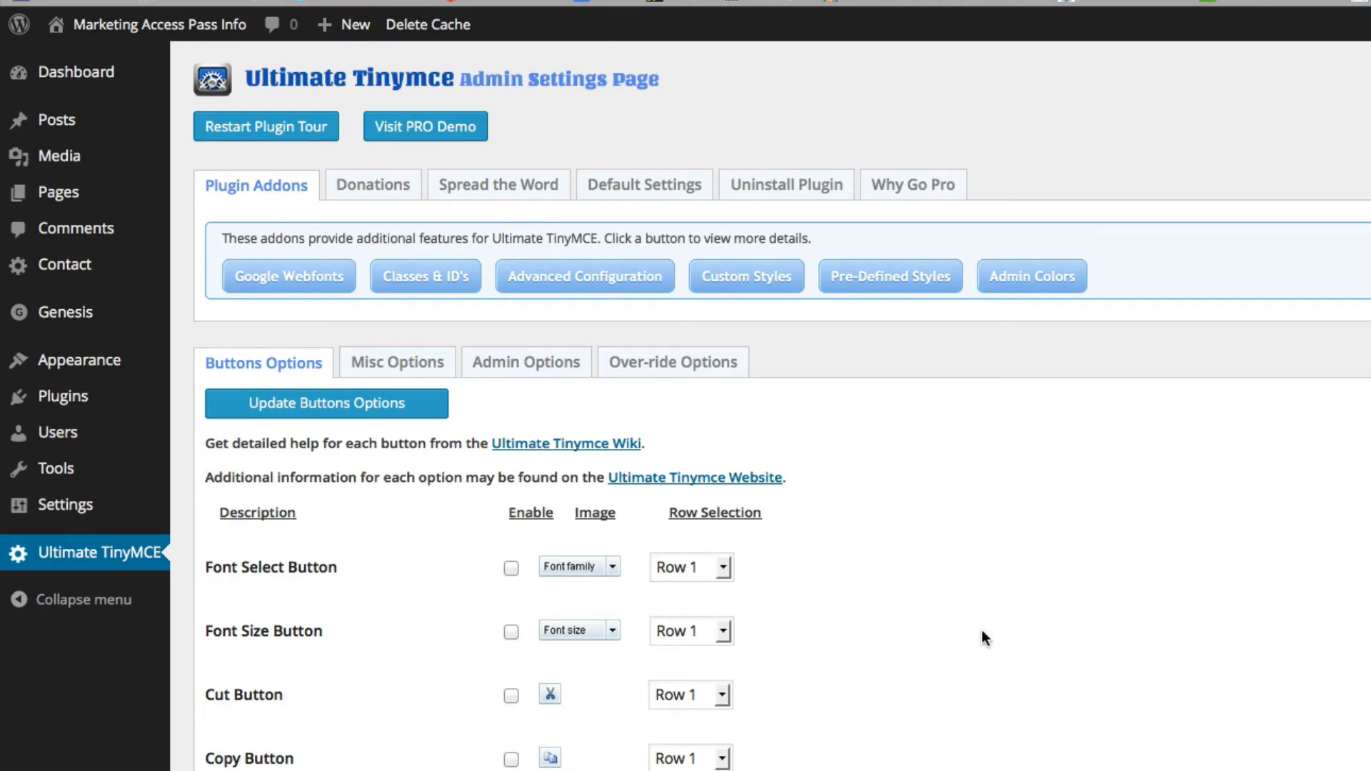
scroll(down, 3)
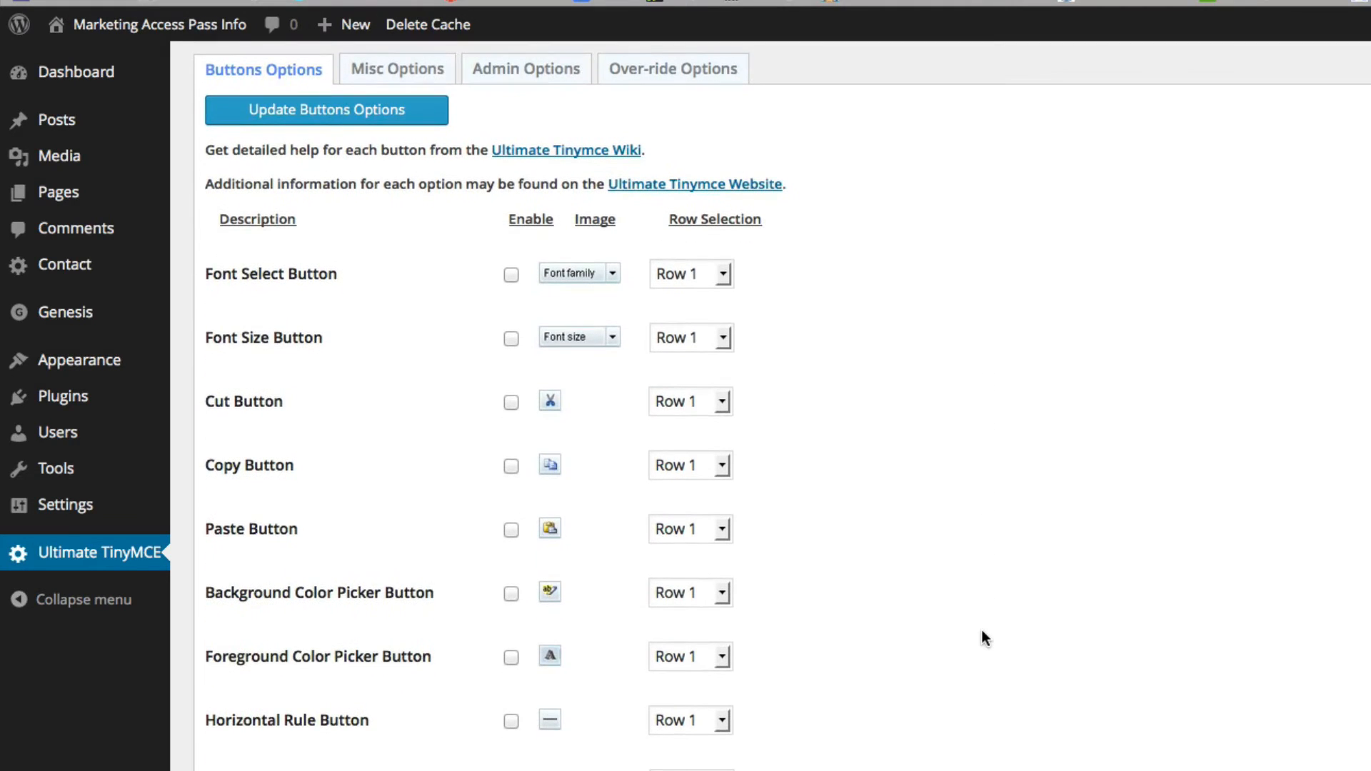
scroll(down, 3)
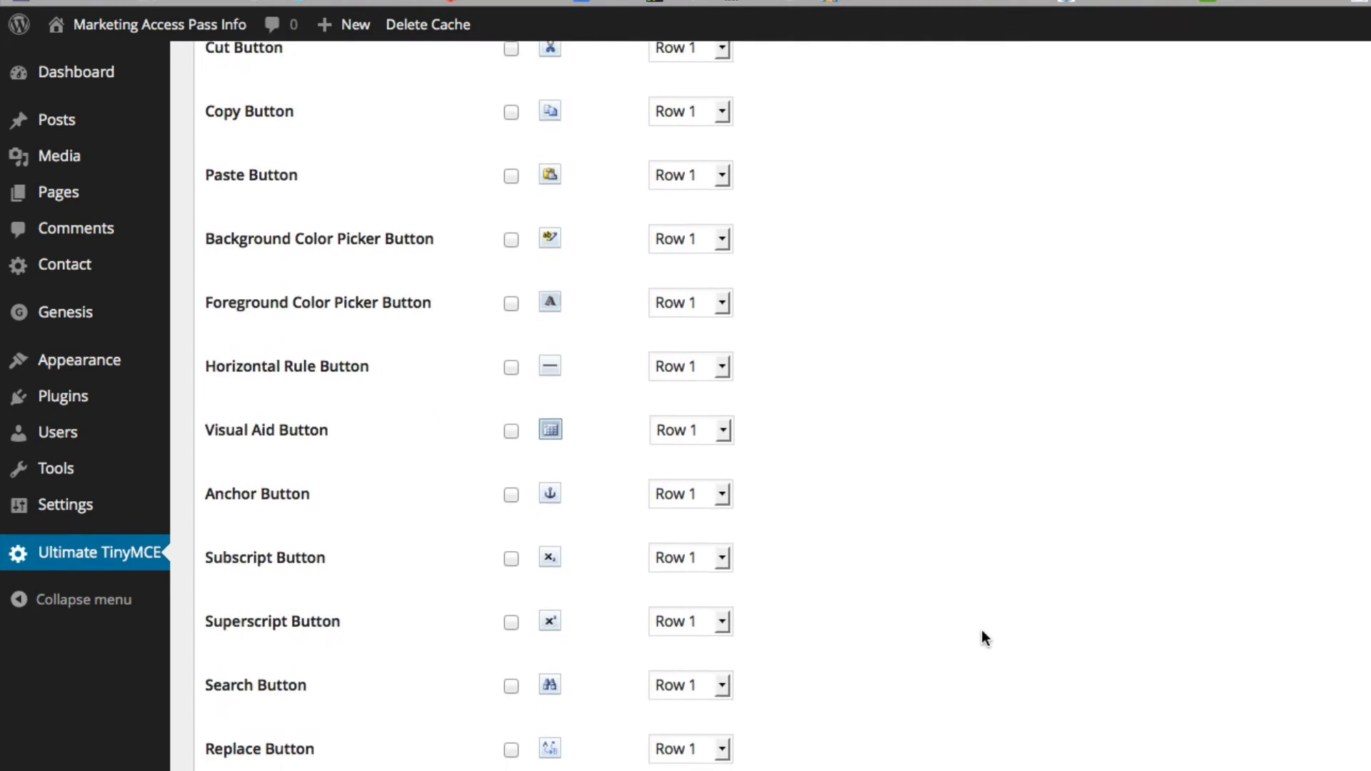
scroll(up, 3)
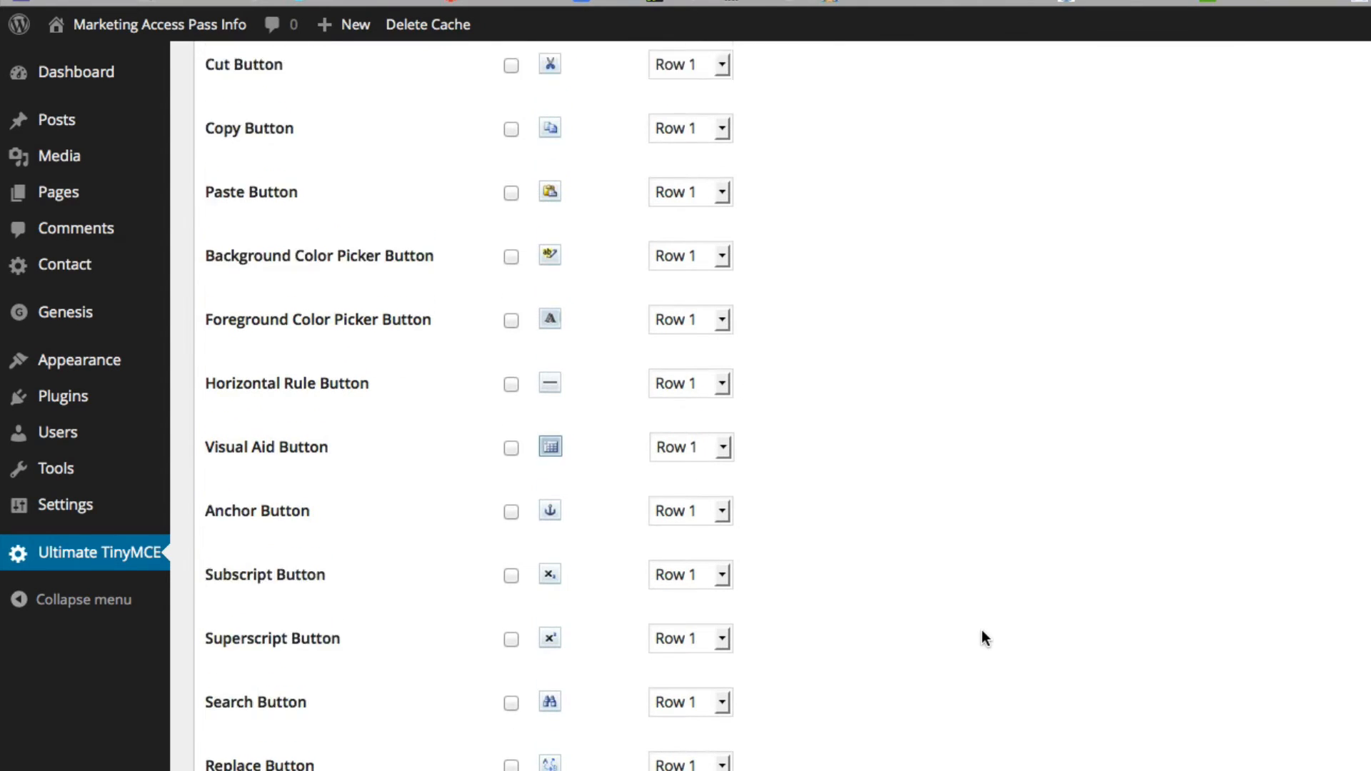
scroll(up, 3)
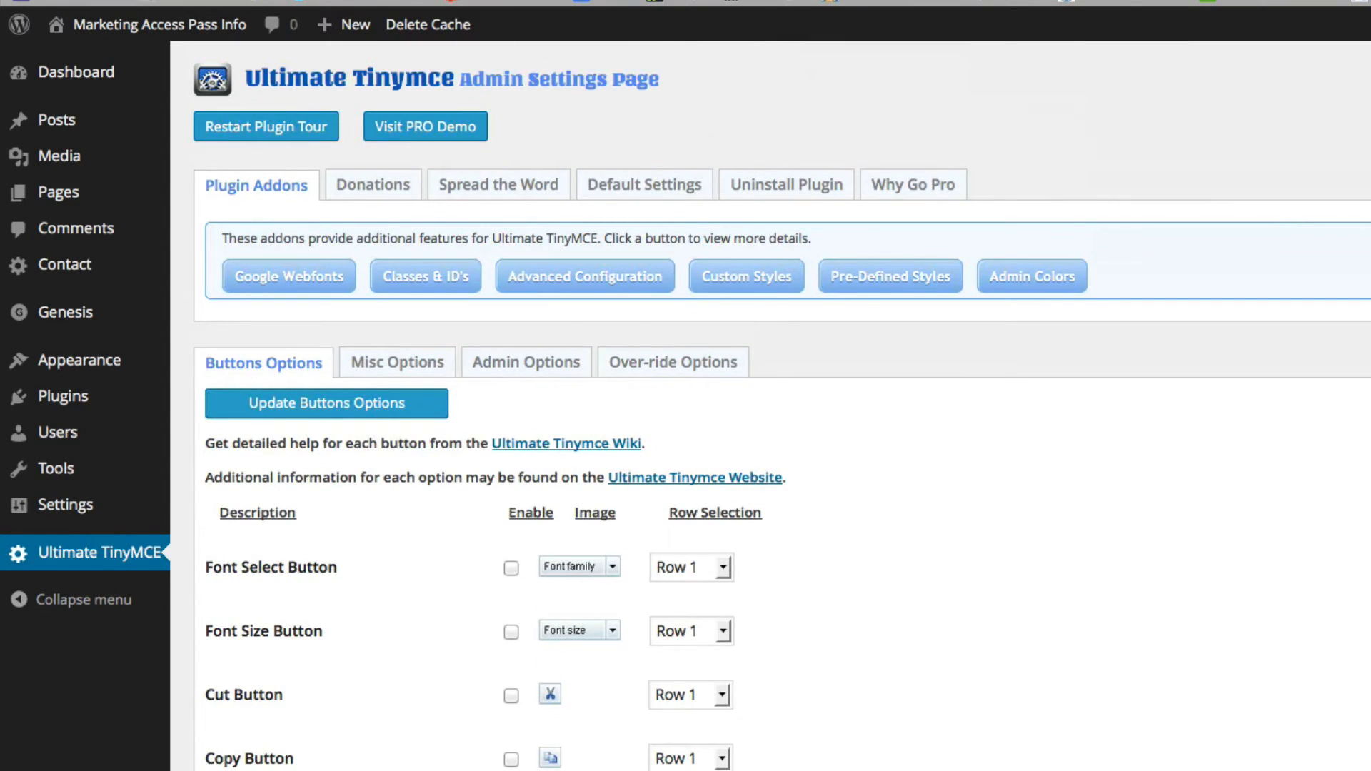
scroll(down, 3)
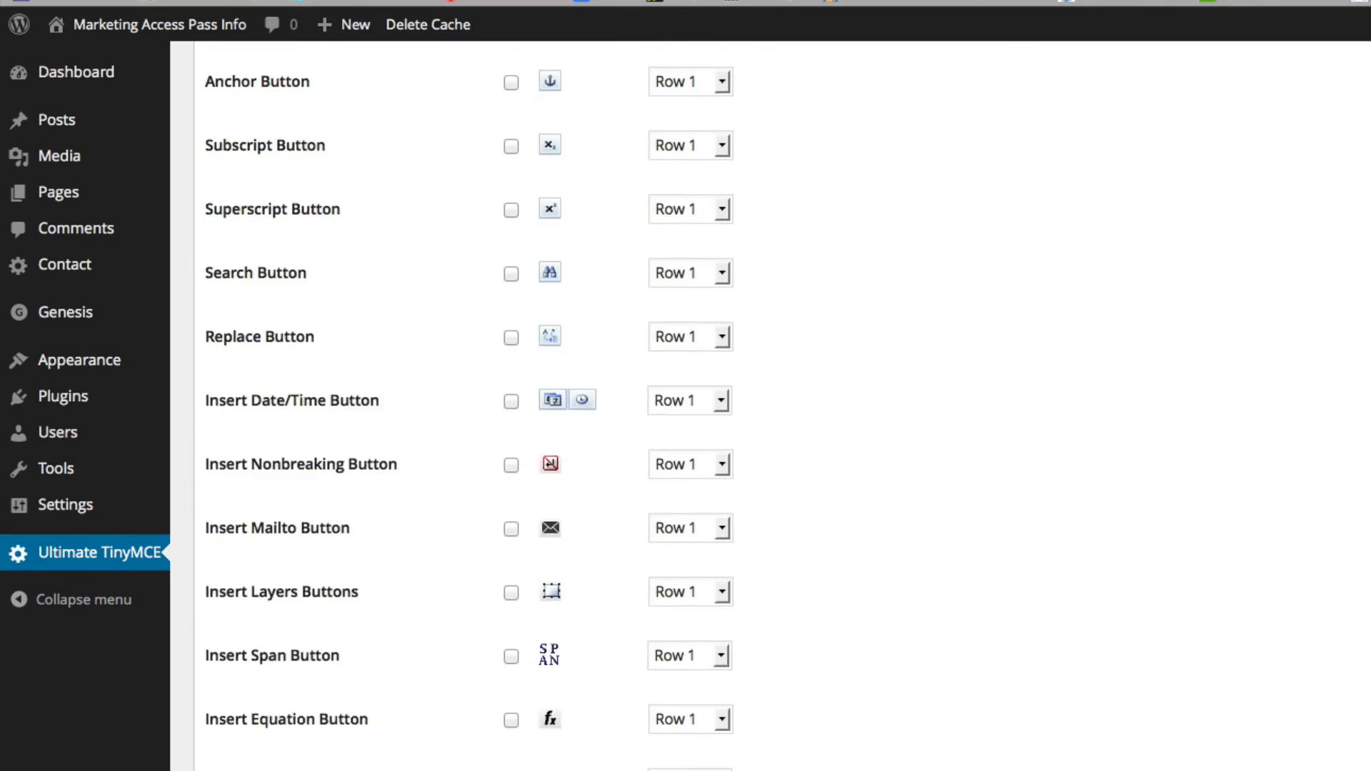
scroll(up, 3)
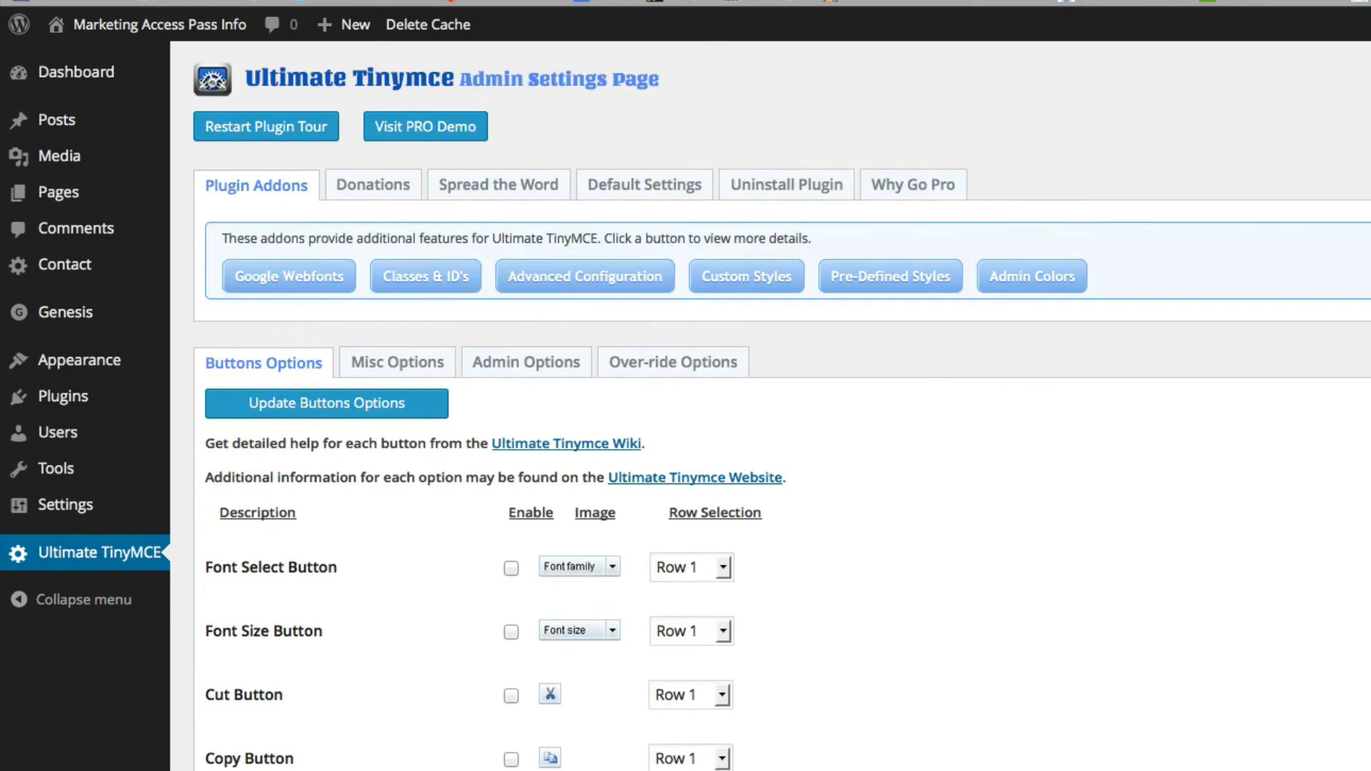
mouse_move(1028, 412)
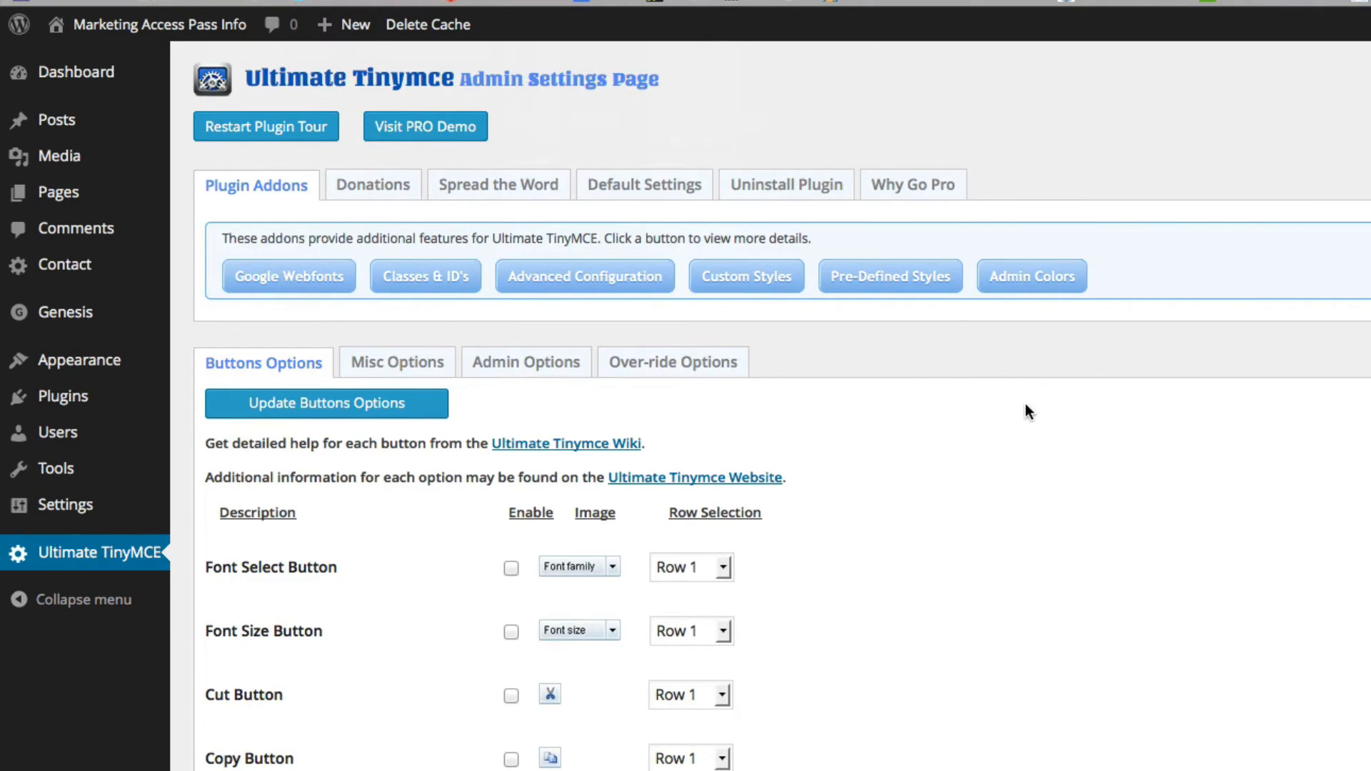
mouse_move(665, 199)
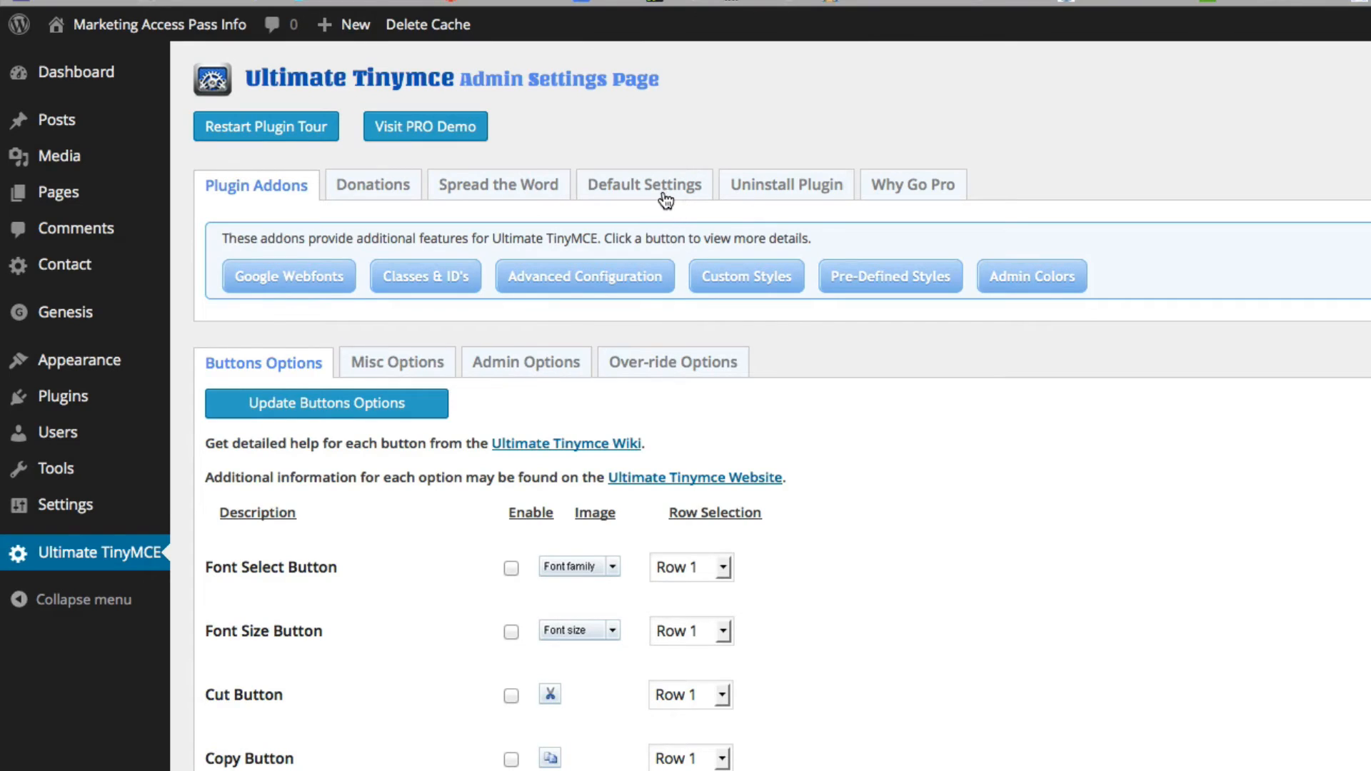
Tick 'Please confirm before proceeding' under Default Settings and load the defaults.
click(644, 184)
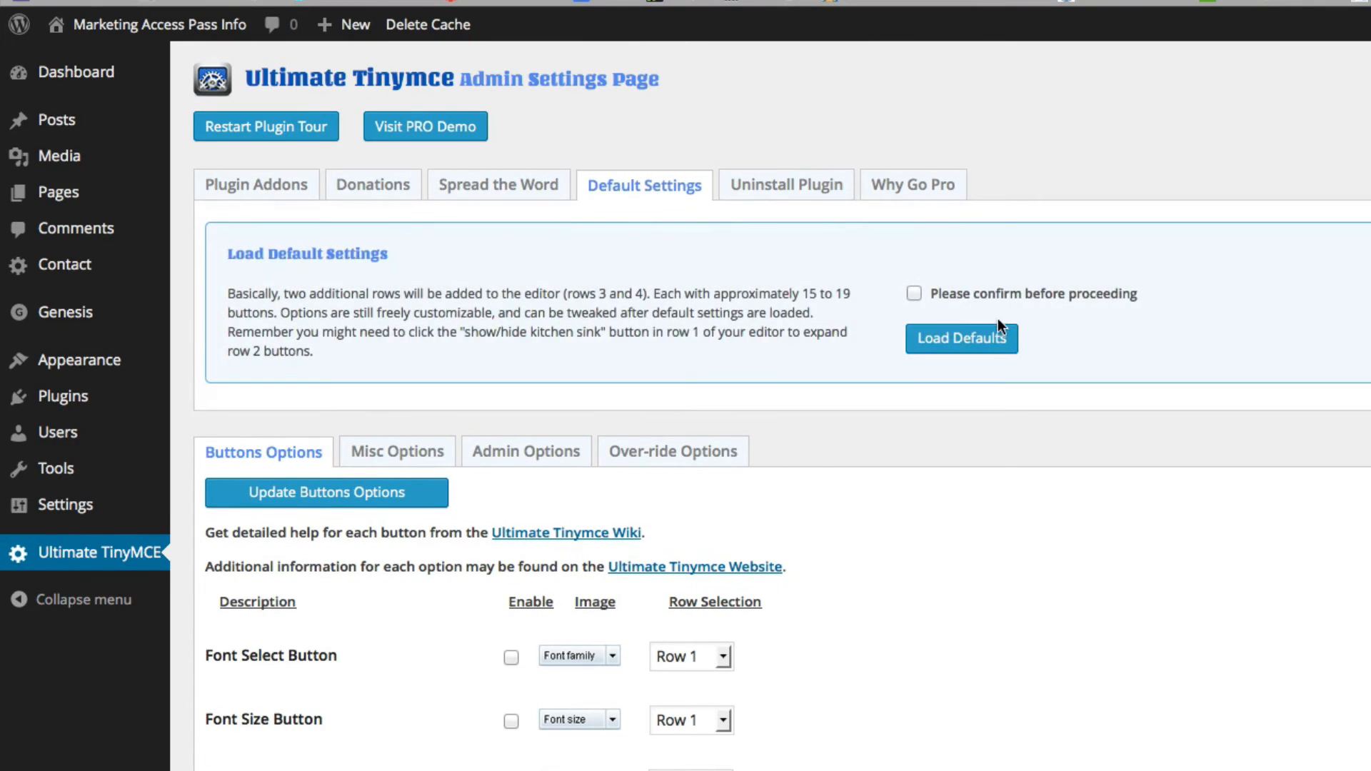
mouse_move(961, 339)
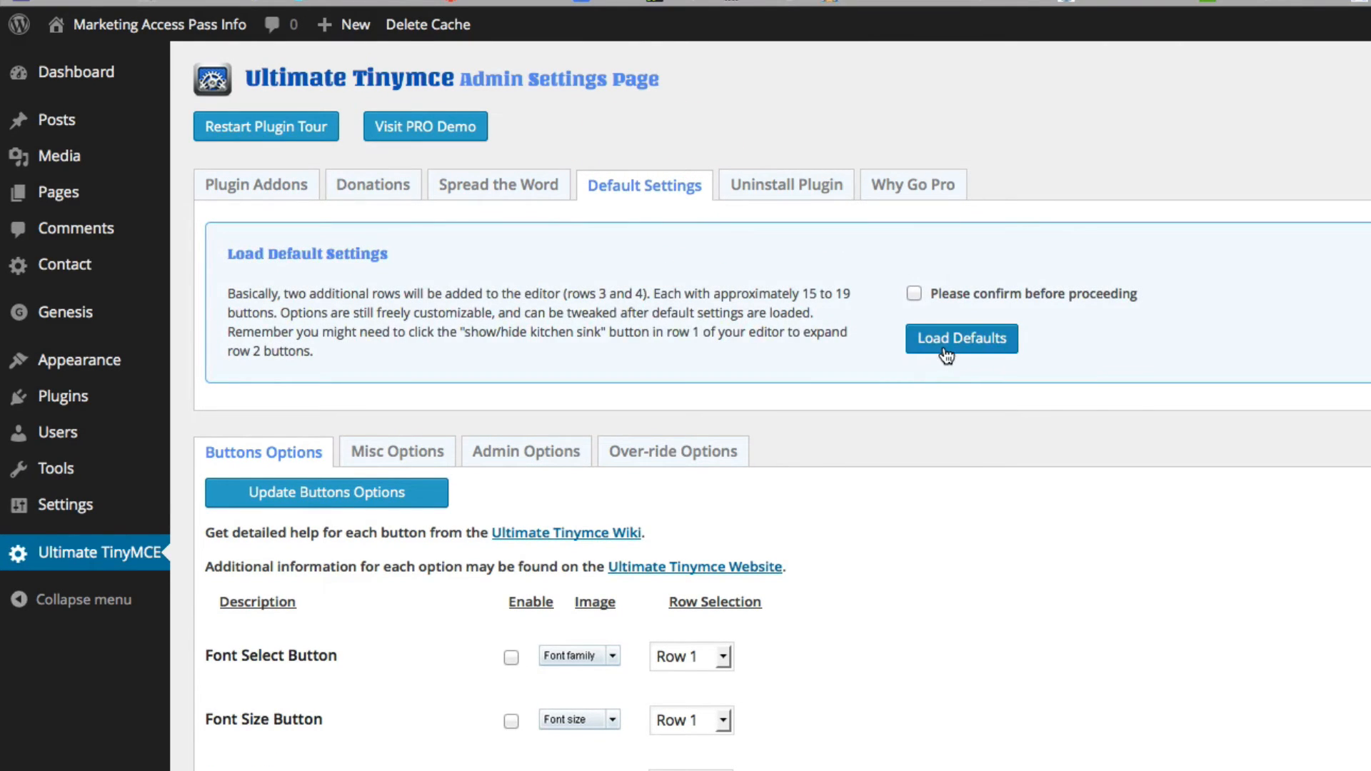
mouse_move(912, 301)
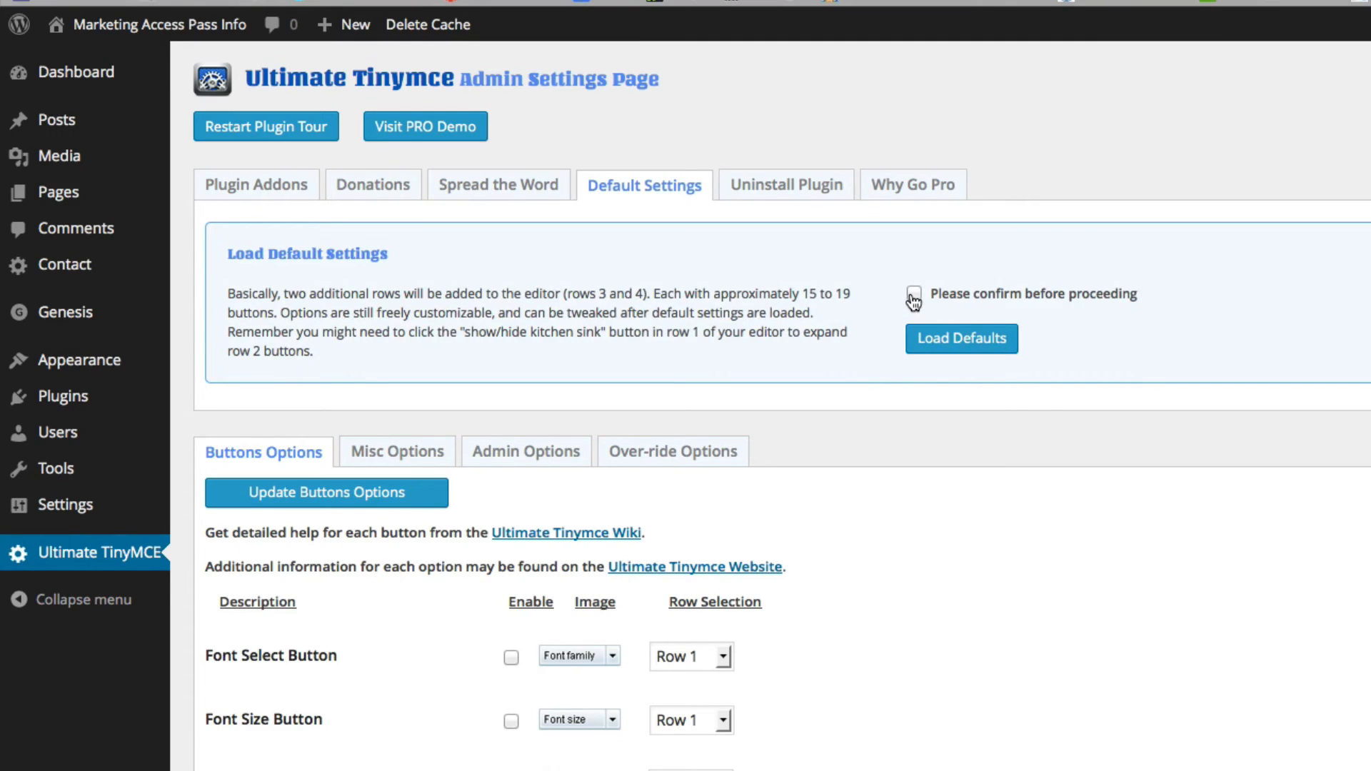
click(915, 293)
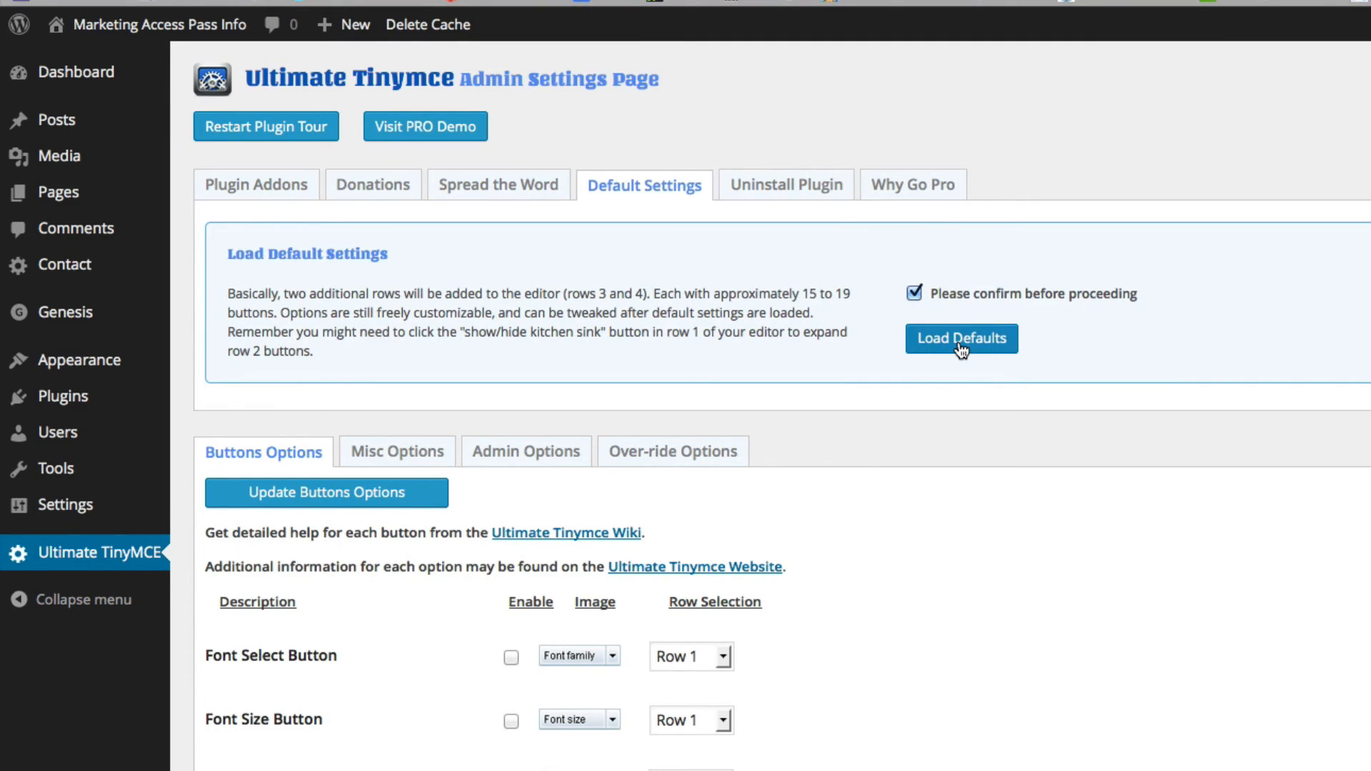
click(961, 338)
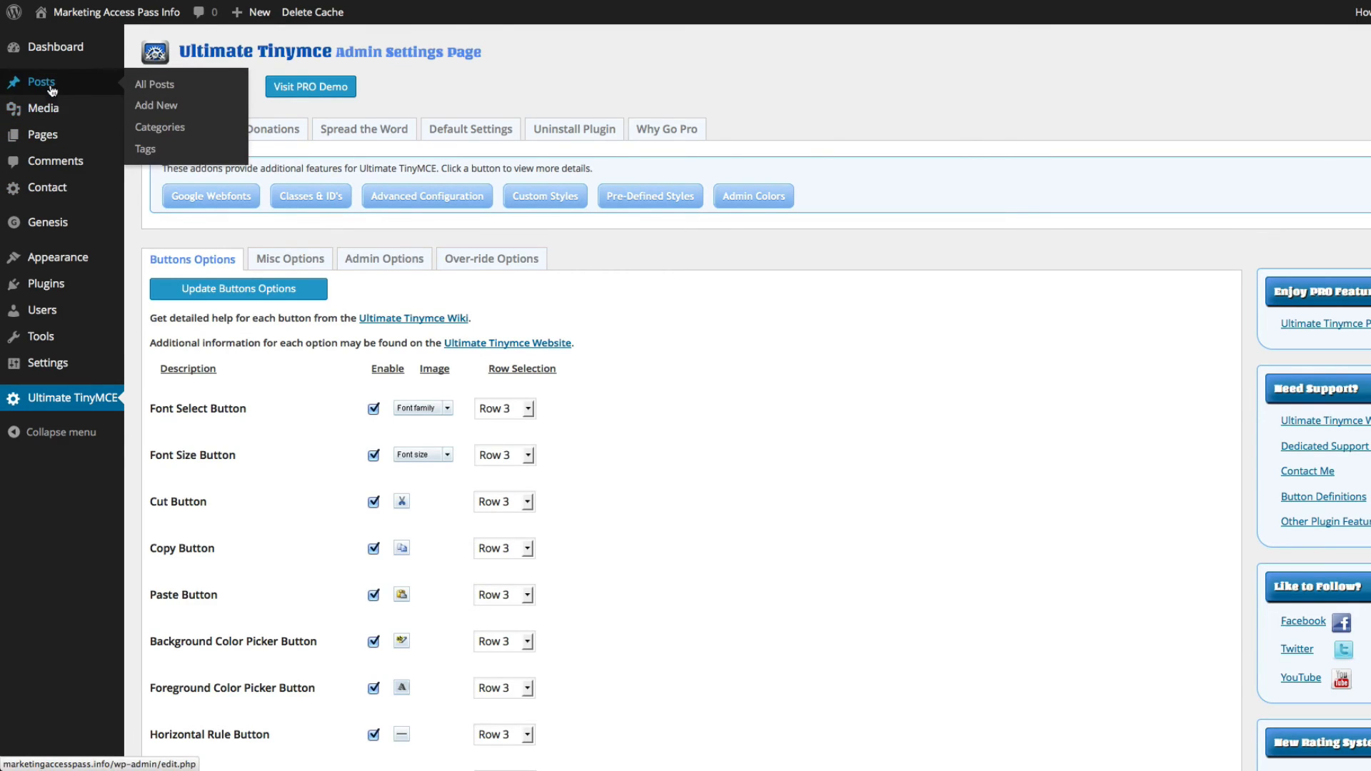
Open Posts > Add New to show the four-row Ultimate TinyMCE toolbar.
click(152, 84)
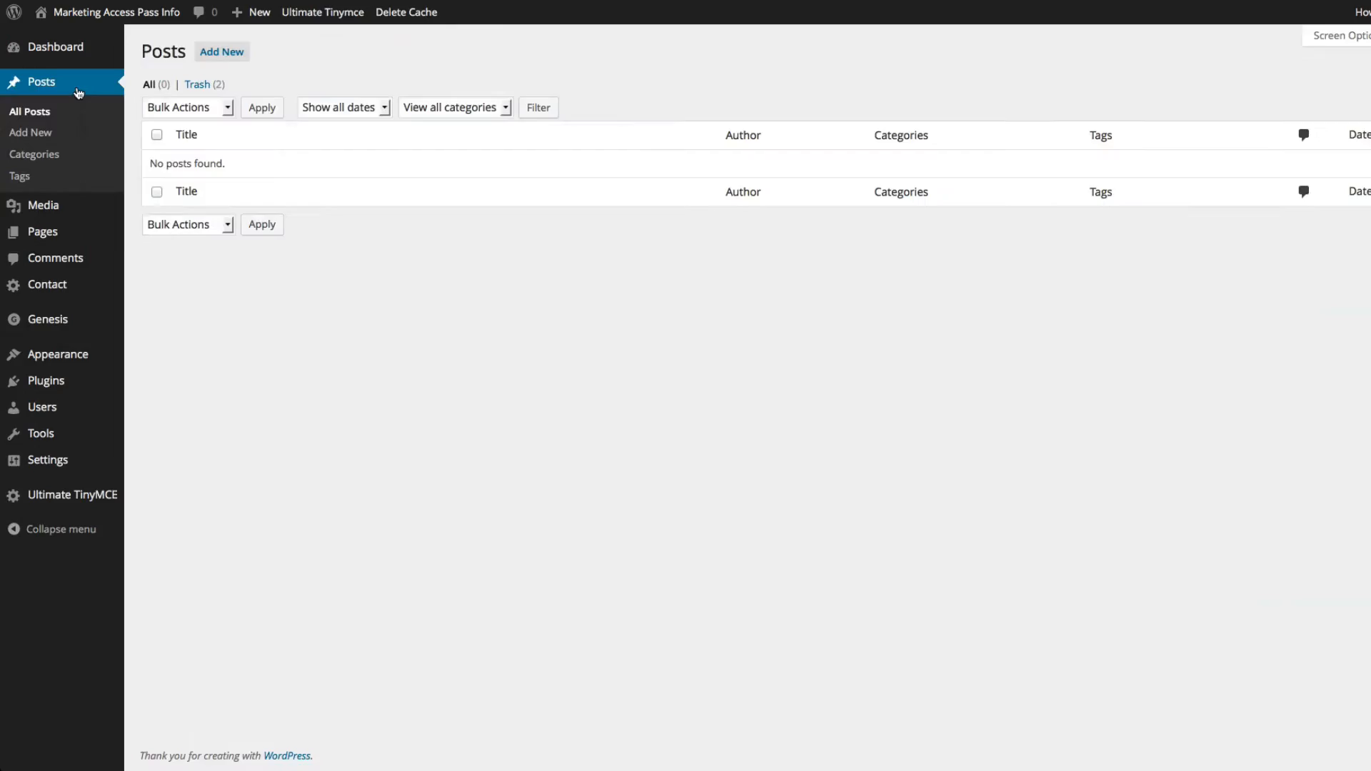
click(221, 51)
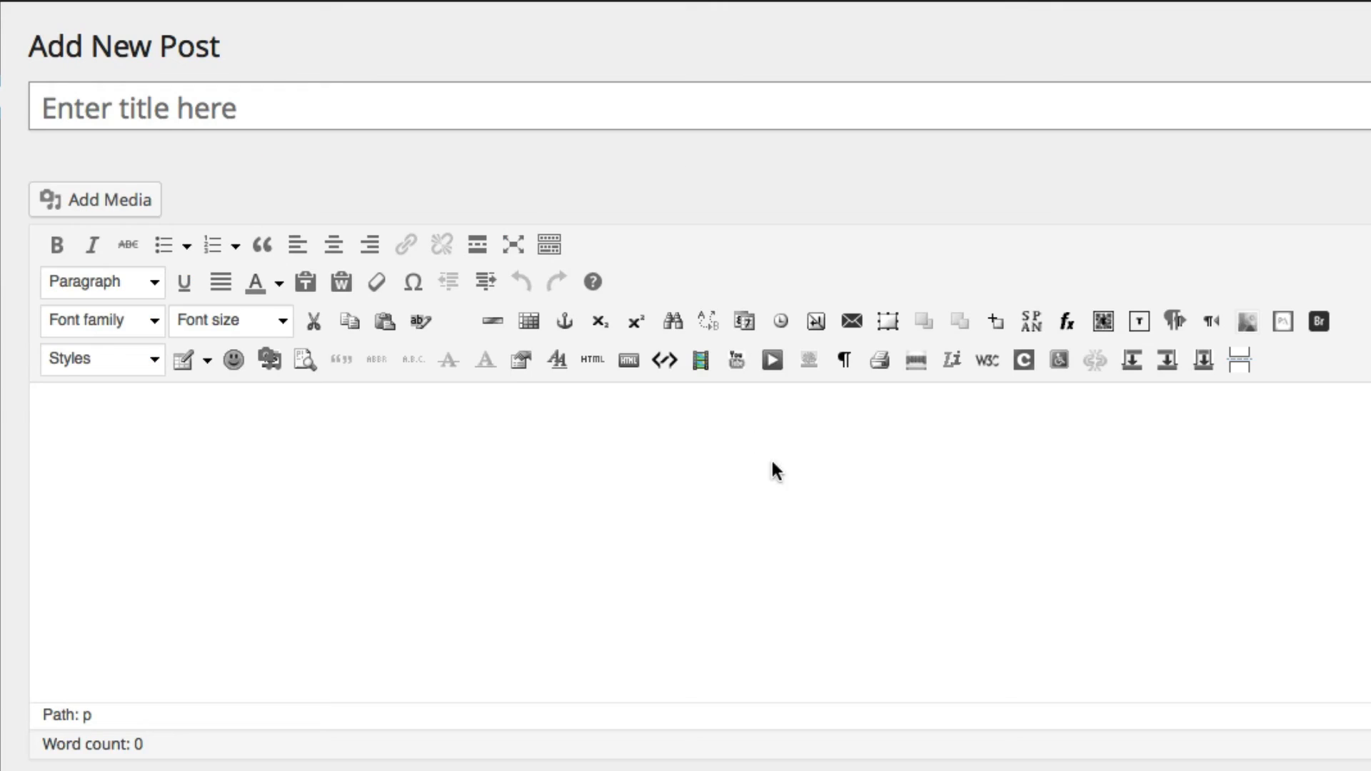
mouse_move(673, 320)
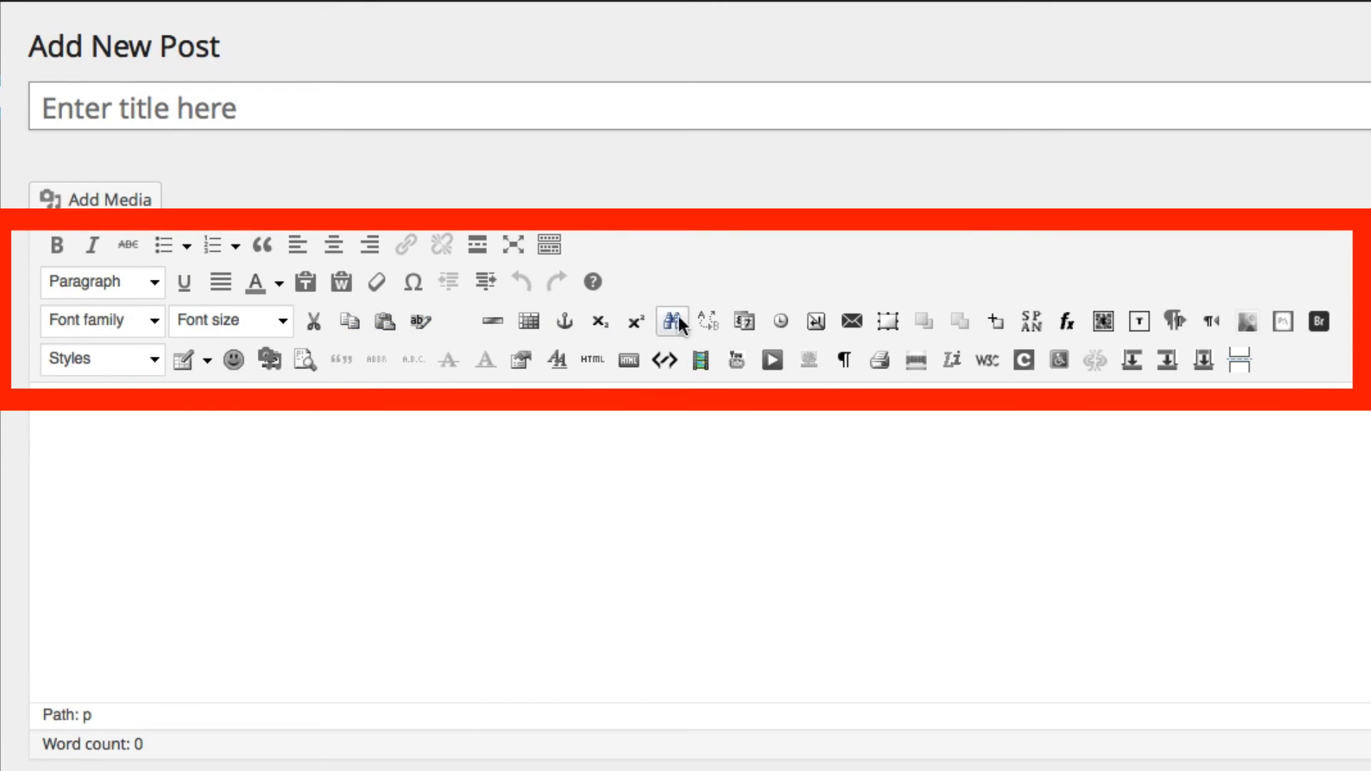
mouse_move(470, 376)
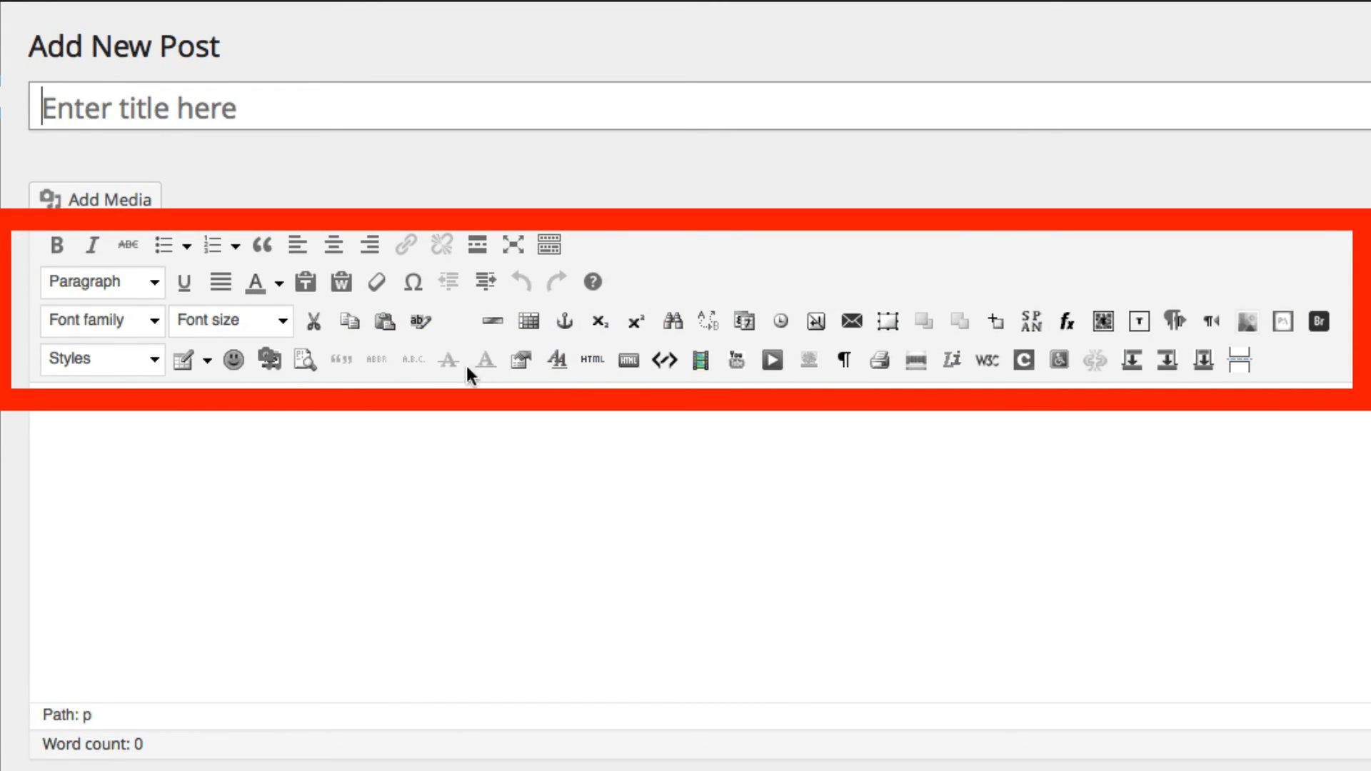
mouse_move(1103, 320)
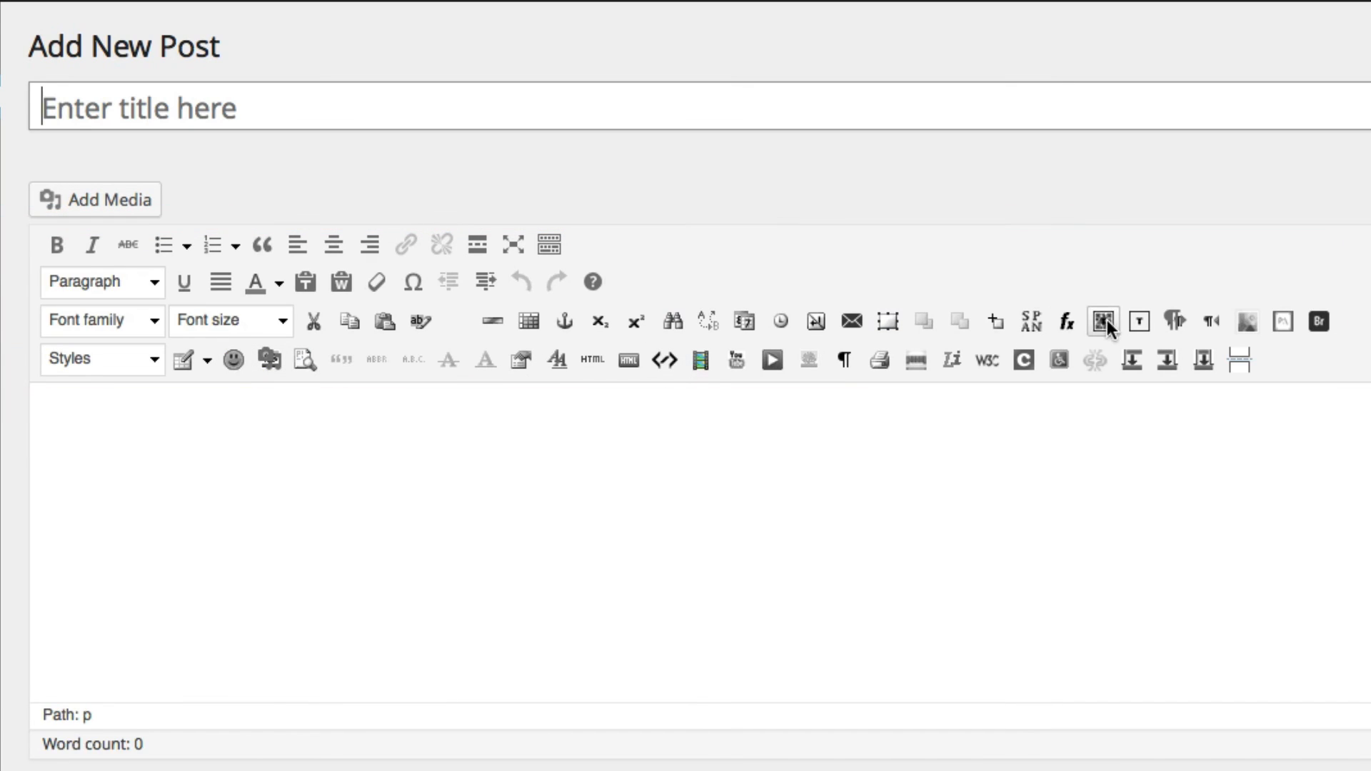
mouse_move(402, 322)
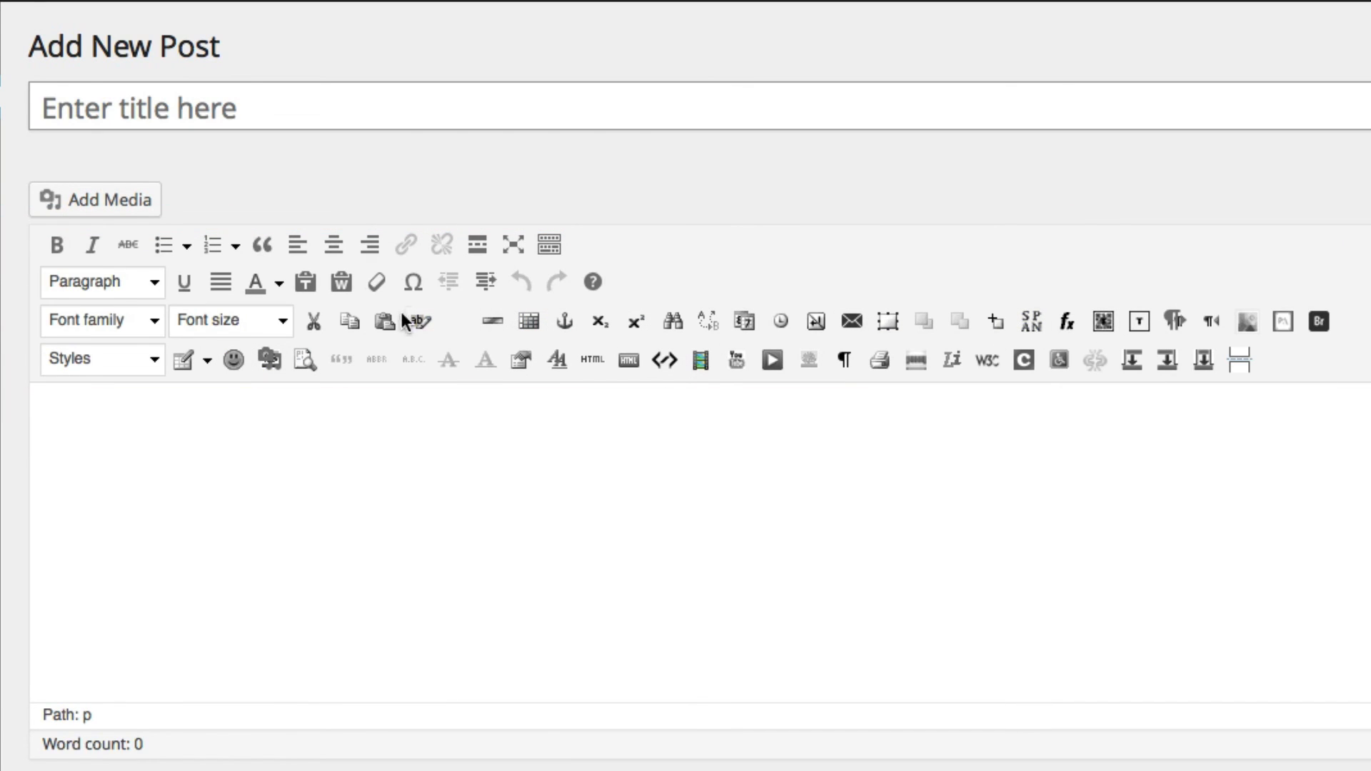